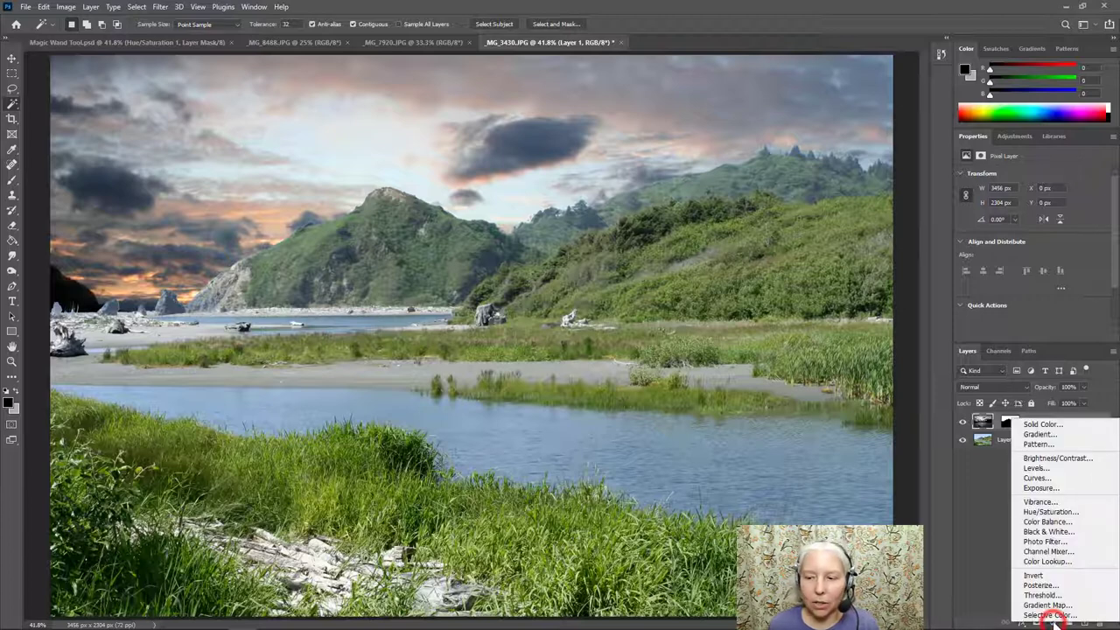
Step: Add a Hue/Saturation adjustment layer above the landscape composite
left_click(1050, 511)
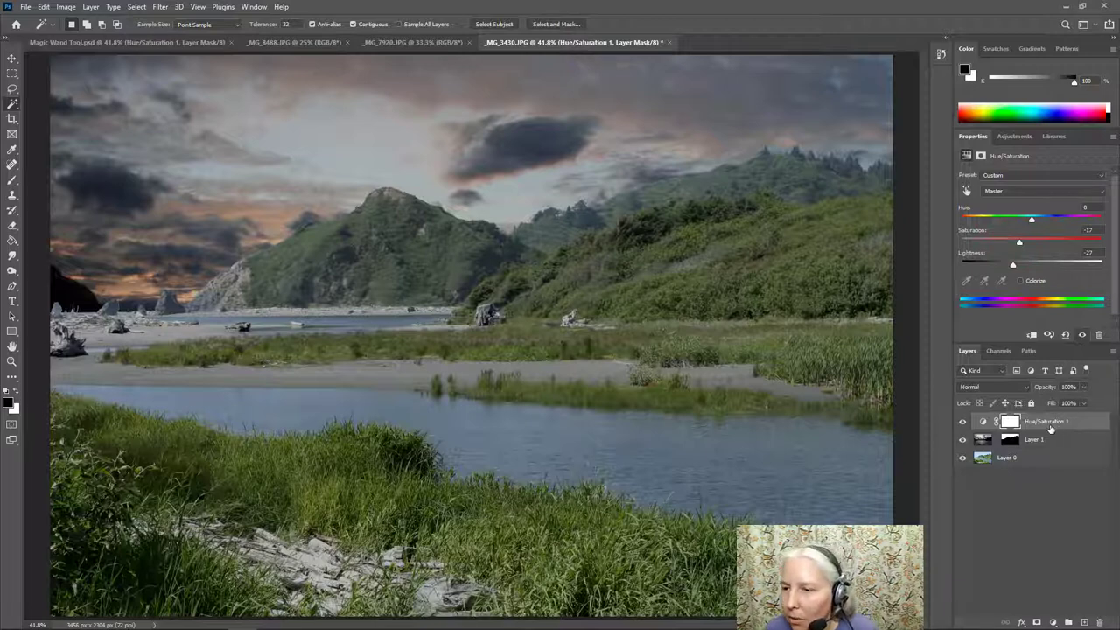